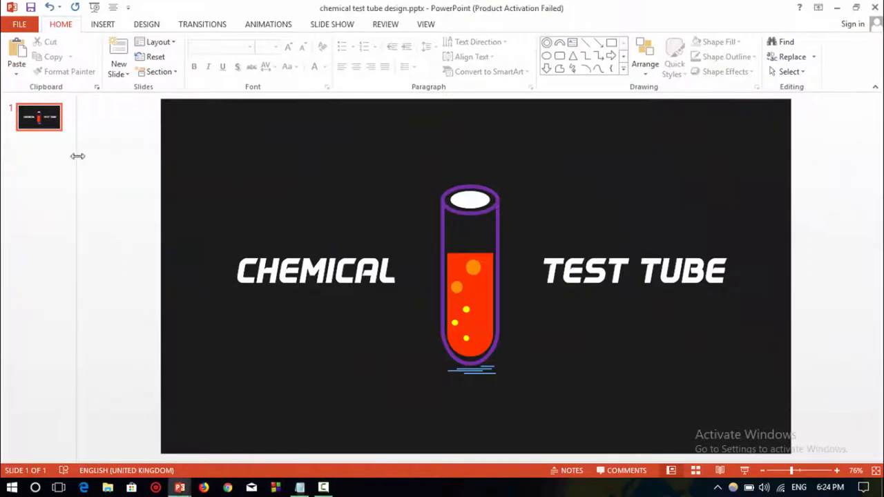
{"action": "mouse_move", "coordinate": [373, 229]}
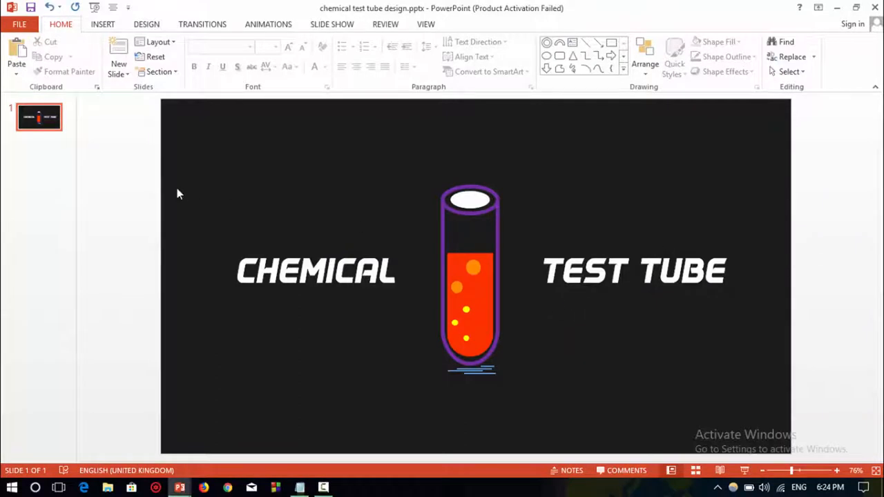
Insert a blank slide after slide 1 and set its background to solid black fill.
{"action": "right_click", "coordinate": [39, 116]}
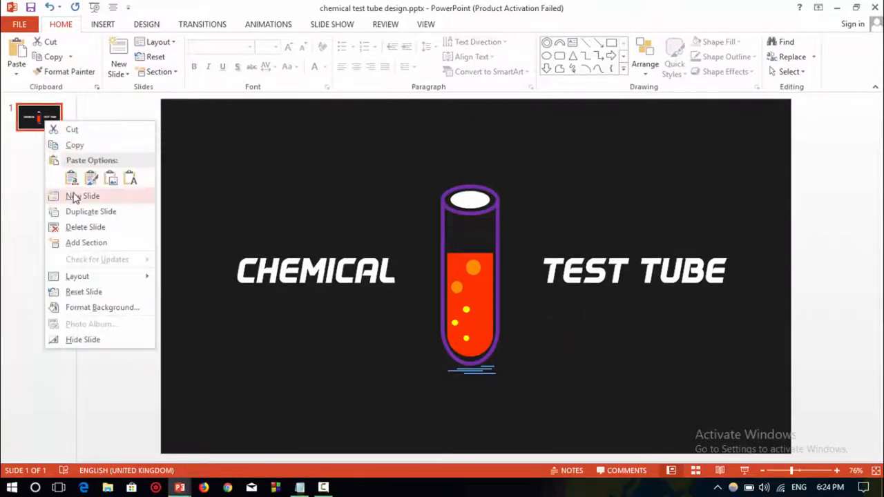
{"action": "left_click", "coordinate": [82, 195]}
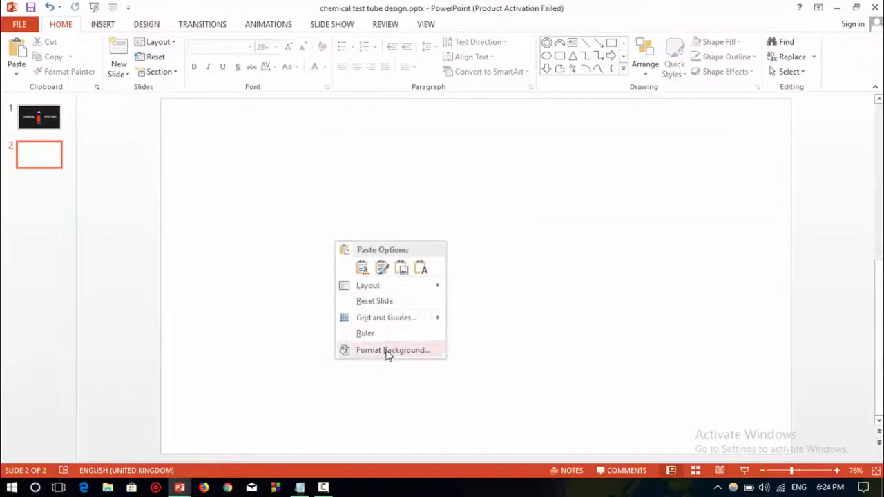
{"action": "left_click", "coordinate": [392, 350]}
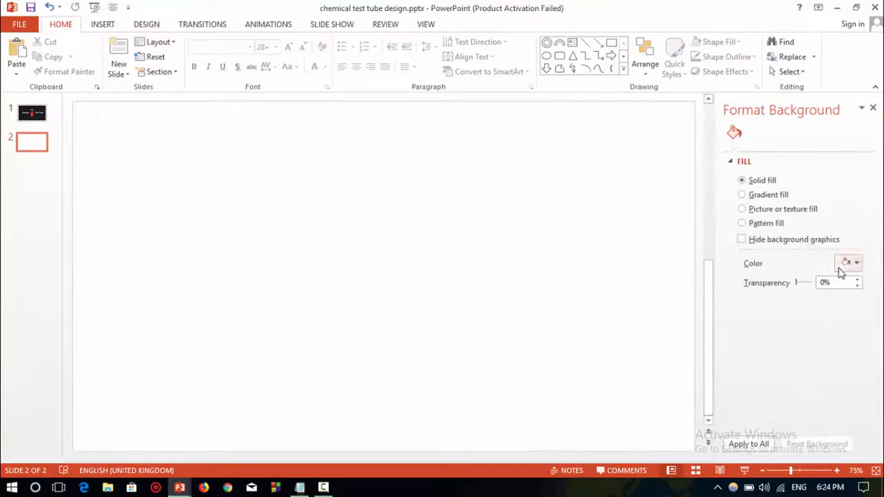
{"action": "left_click", "coordinate": [848, 263]}
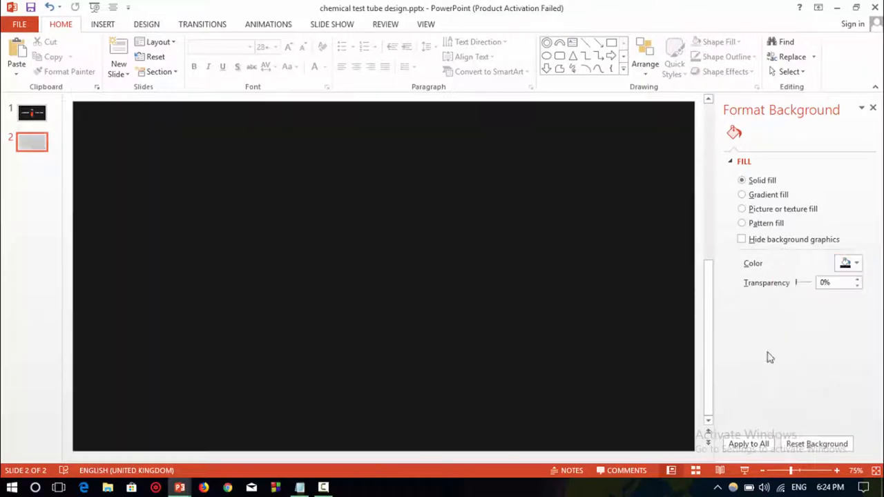
{"action": "left_click", "coordinate": [748, 444]}
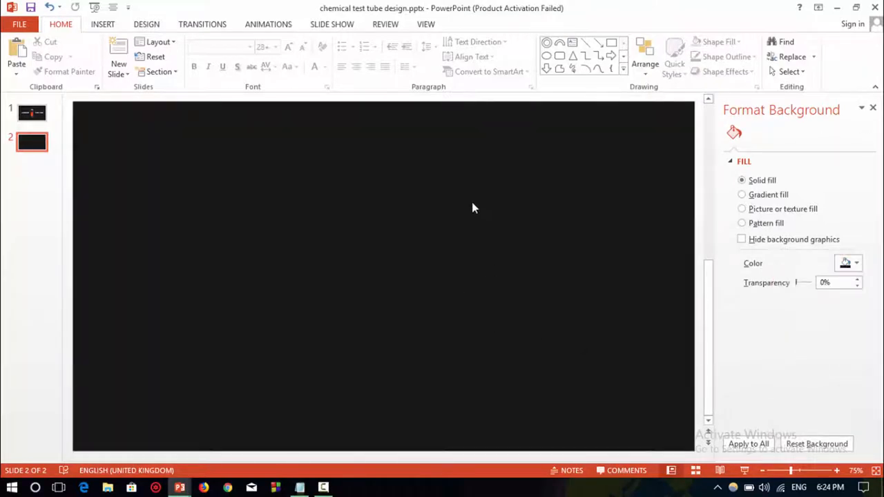
{"action": "mouse_move", "coordinate": [593, 66]}
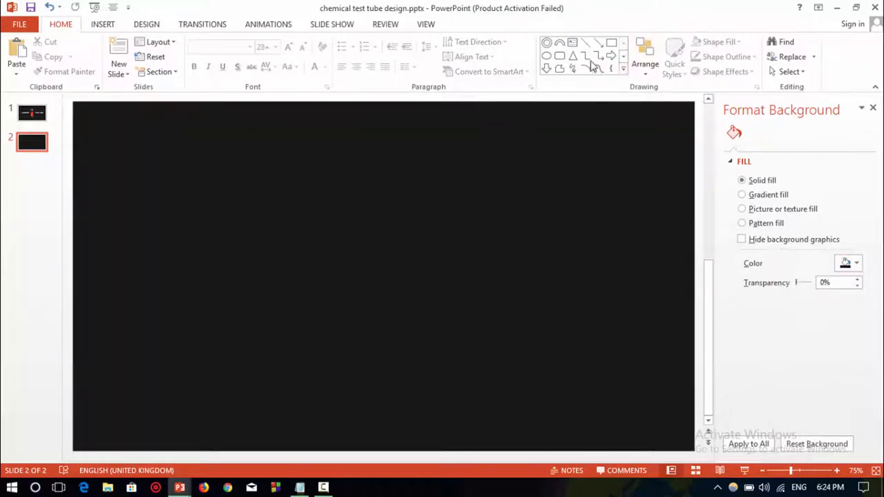
Draw a tall rounded rectangle near slide centre and round its ends into a pill.
{"action": "left_click", "coordinate": [623, 68]}
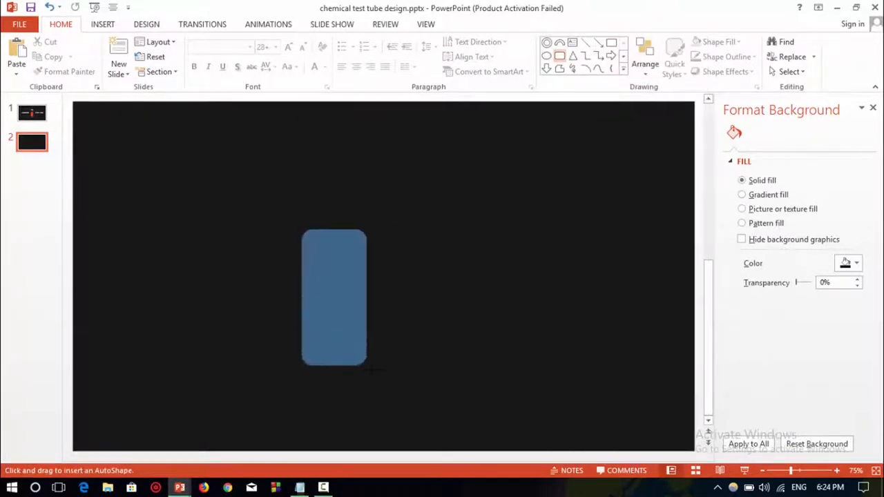
{"action": "left_click", "coordinate": [334, 297]}
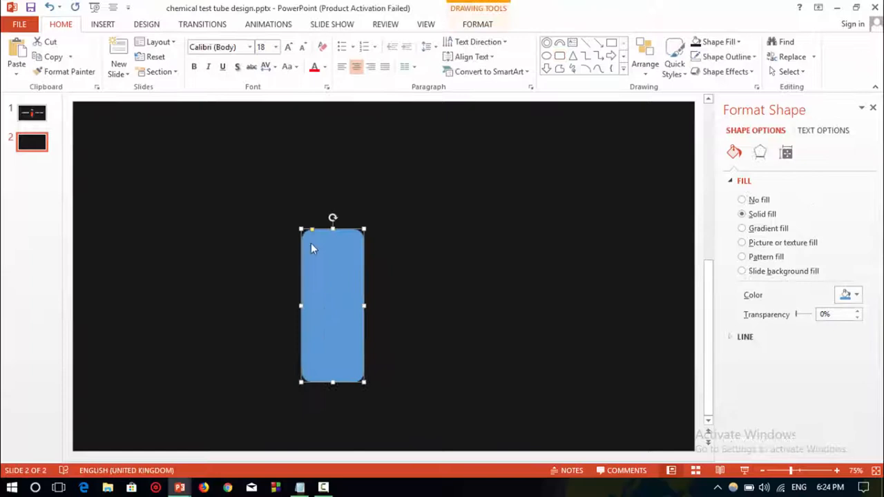
{"action": "left_click_drag", "start_coordinate": [332, 306], "coordinate": [360, 288]}
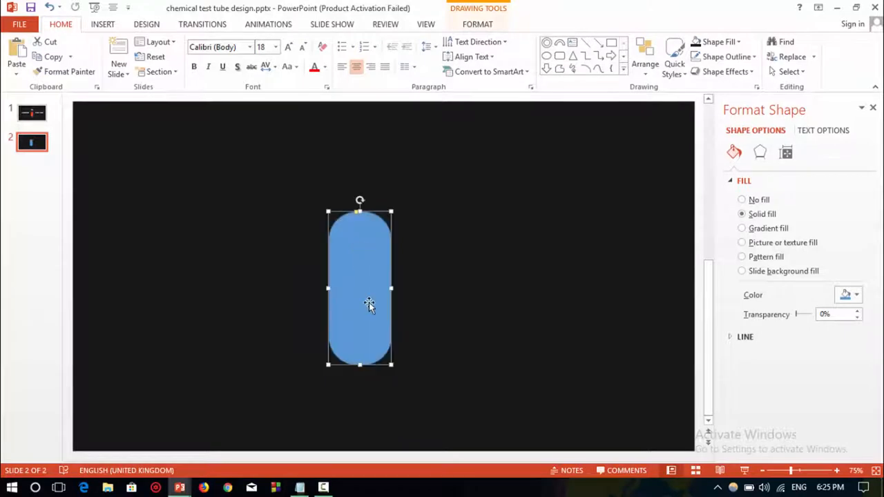
{"action": "left_click_drag", "start_coordinate": [368, 304], "coordinate": [367, 265]}
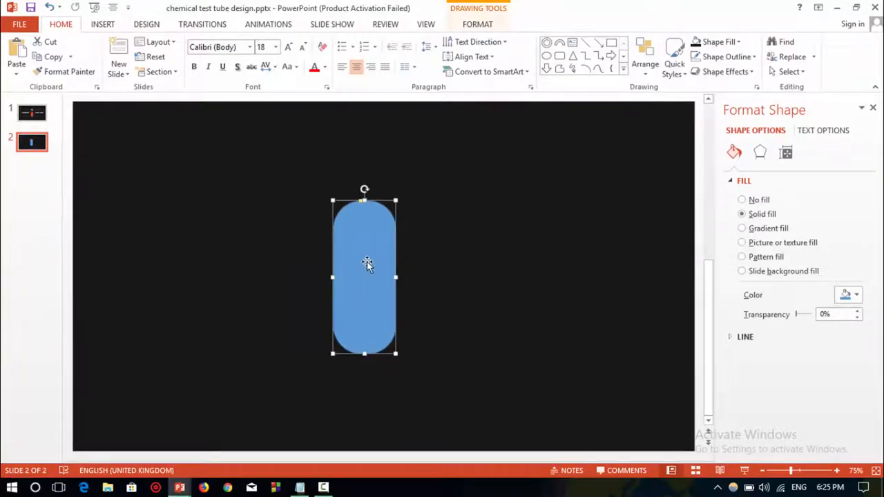
Give the pill no fill and a thick 6 pt purple outline.
{"action": "right_click", "coordinate": [366, 265]}
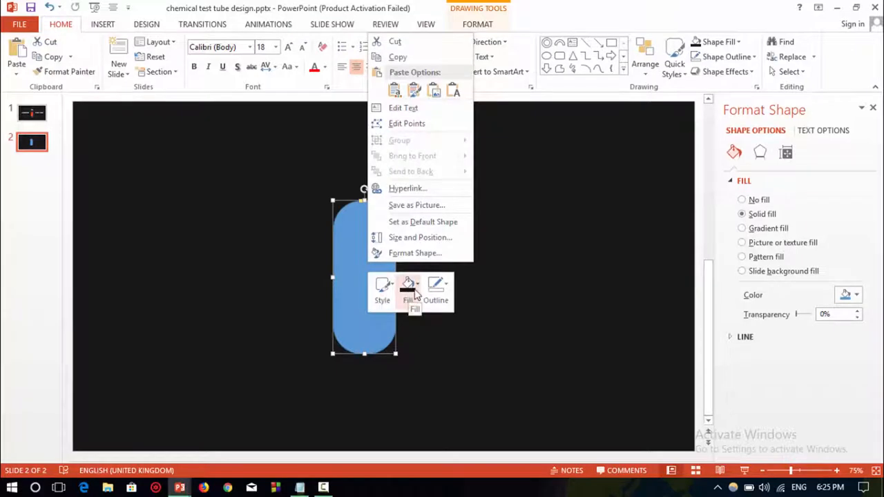
{"action": "left_click", "coordinate": [741, 200]}
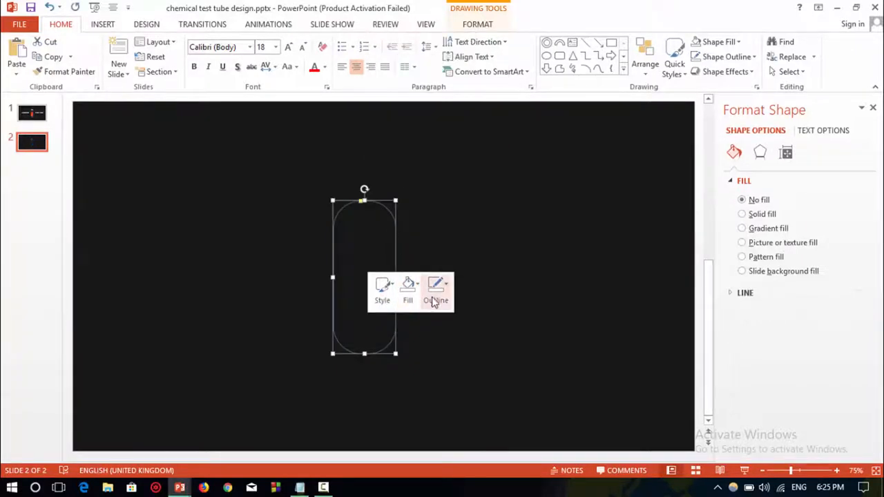
{"action": "left_click", "coordinate": [436, 290]}
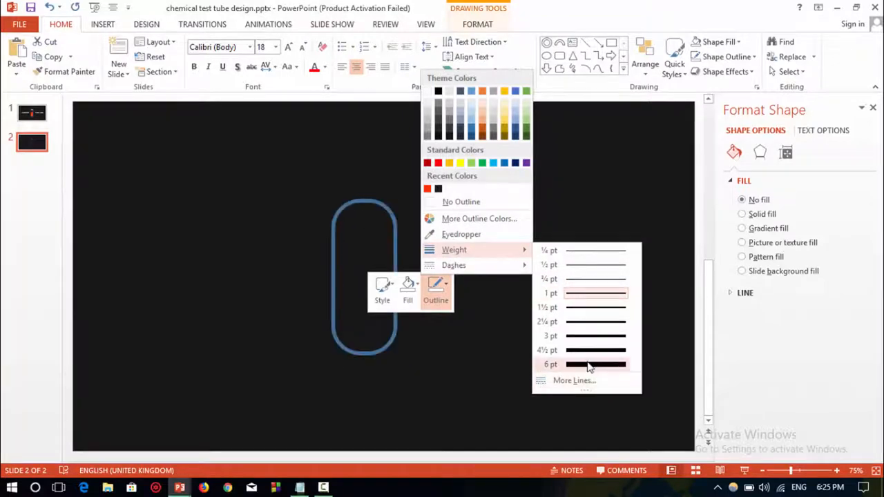
{"action": "left_click", "coordinate": [595, 363]}
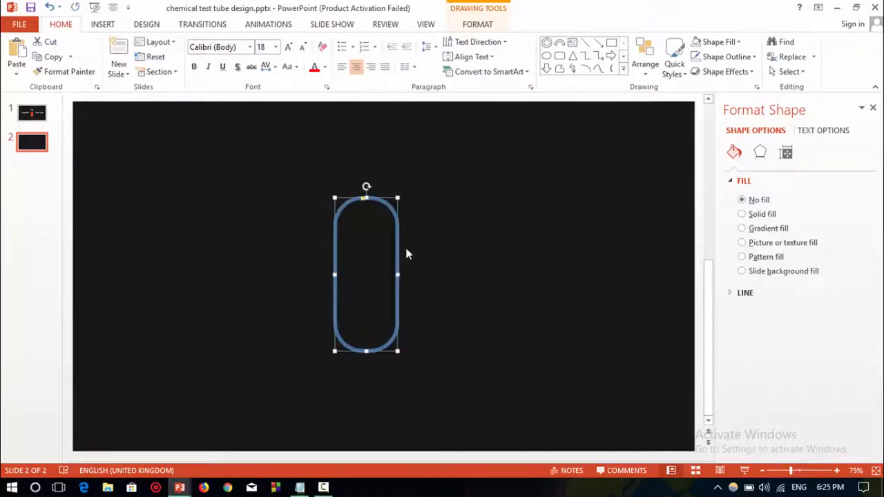
{"action": "mouse_move", "coordinate": [392, 310]}
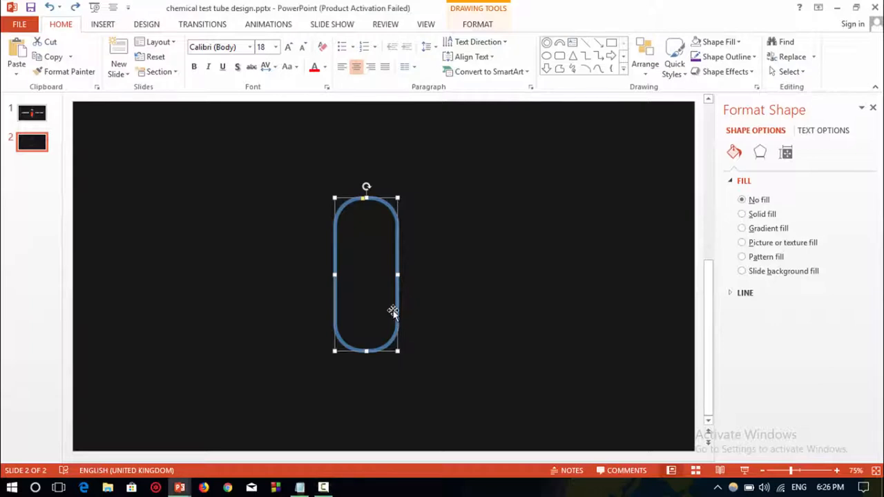
{"action": "right_click", "coordinate": [392, 311]}
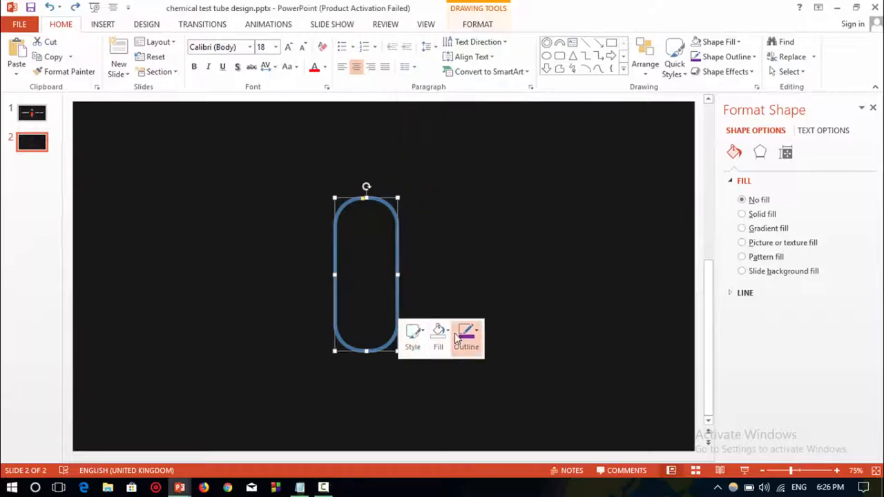
{"action": "left_click", "coordinate": [465, 334]}
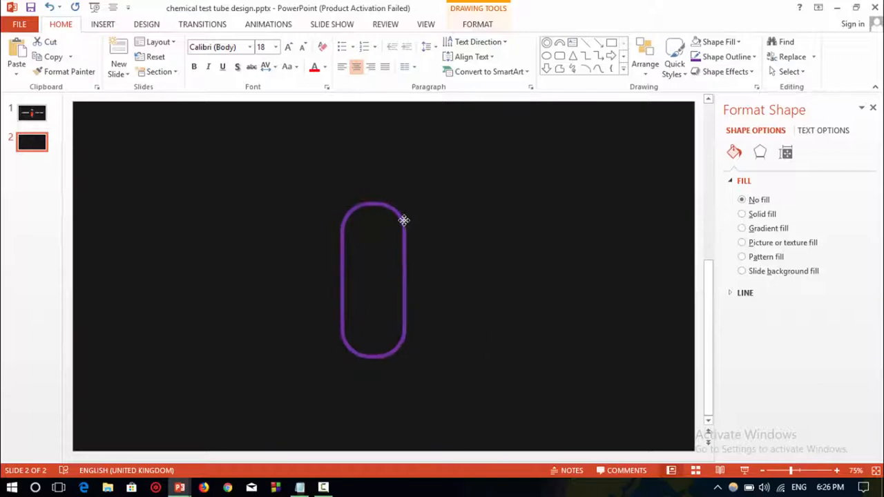
{"action": "left_click", "coordinate": [623, 72]}
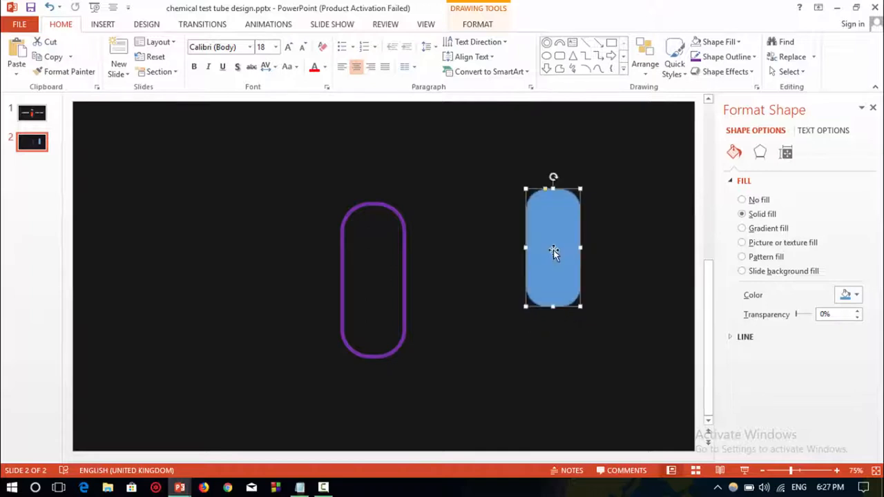
Move the blue pill into the tube and subtract shapes to form the liquid.
{"action": "left_click_drag", "start_coordinate": [552, 248], "coordinate": [375, 288]}
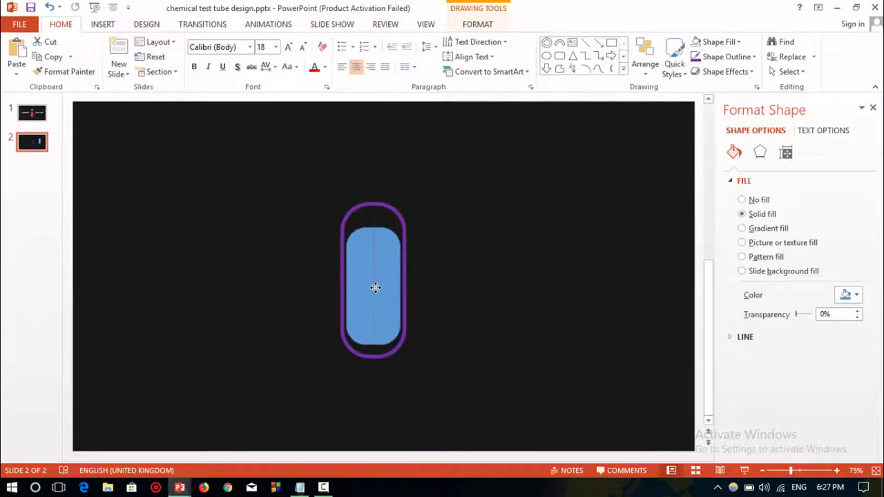
{"action": "left_click", "coordinate": [741, 199]}
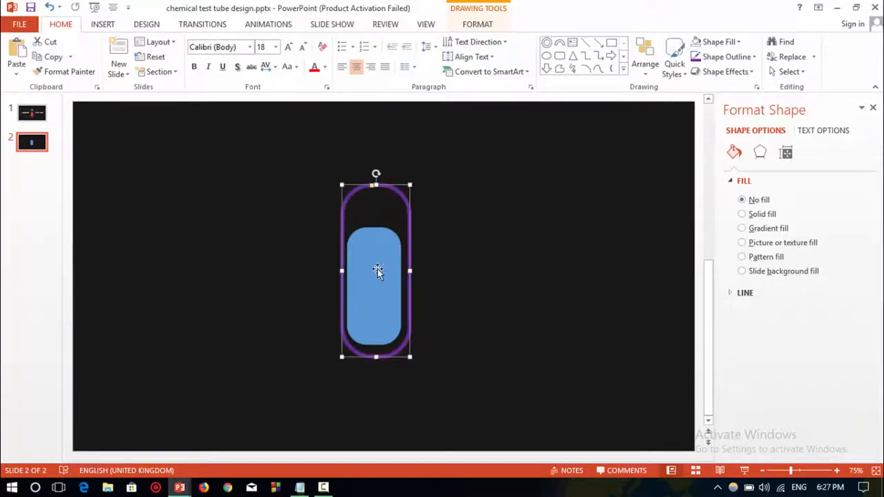
{"action": "left_click", "coordinate": [742, 214]}
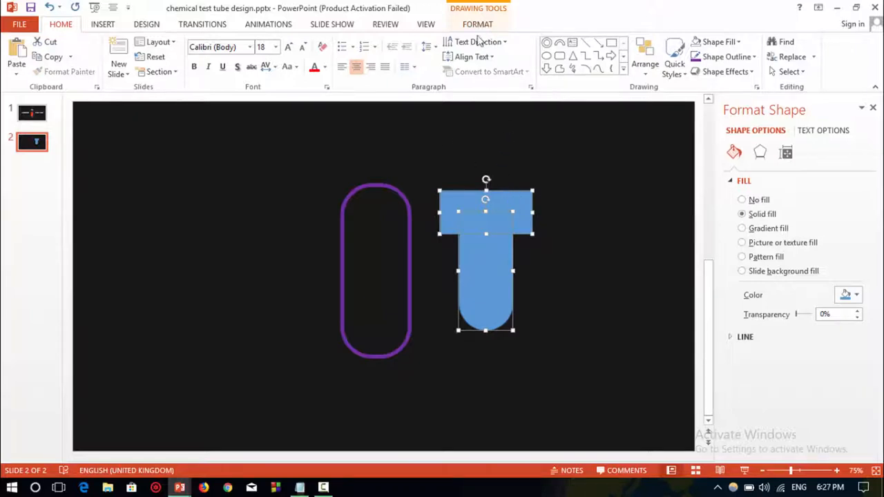
{"action": "left_click", "coordinate": [477, 25]}
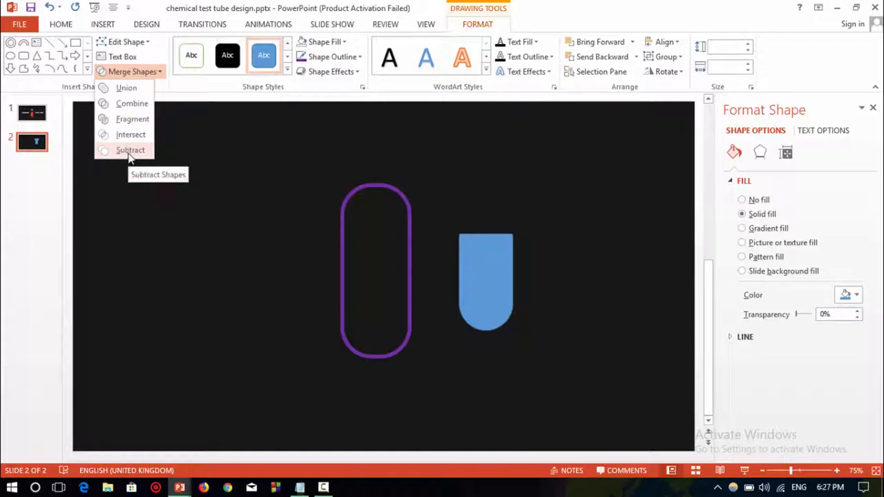
{"action": "left_click", "coordinate": [130, 150]}
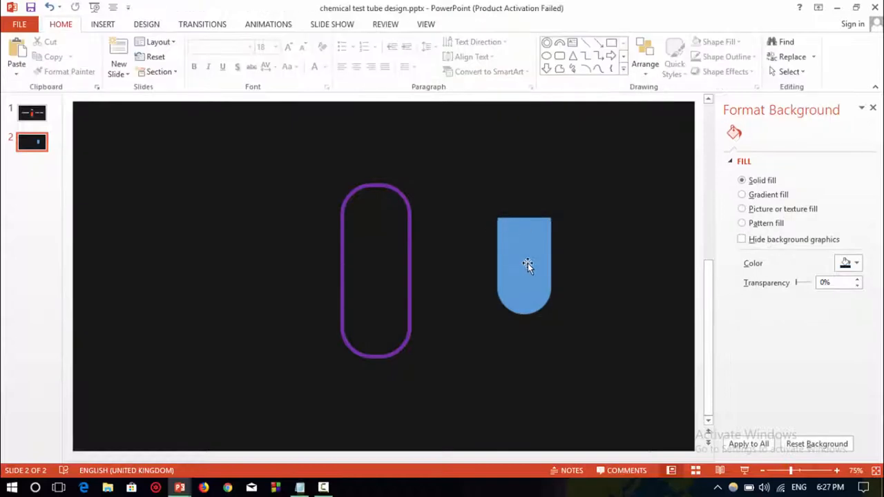
Fill the liquid shape orange.
{"action": "left_click", "coordinate": [523, 265]}
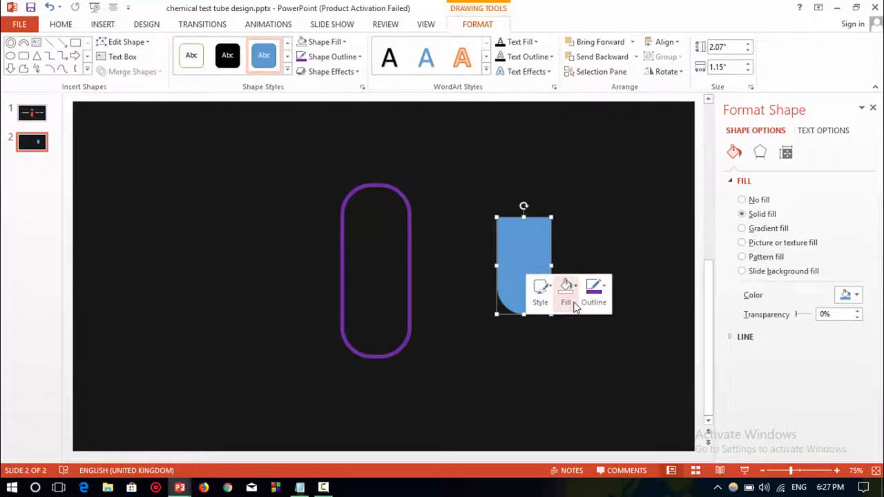
{"action": "left_click", "coordinate": [565, 290]}
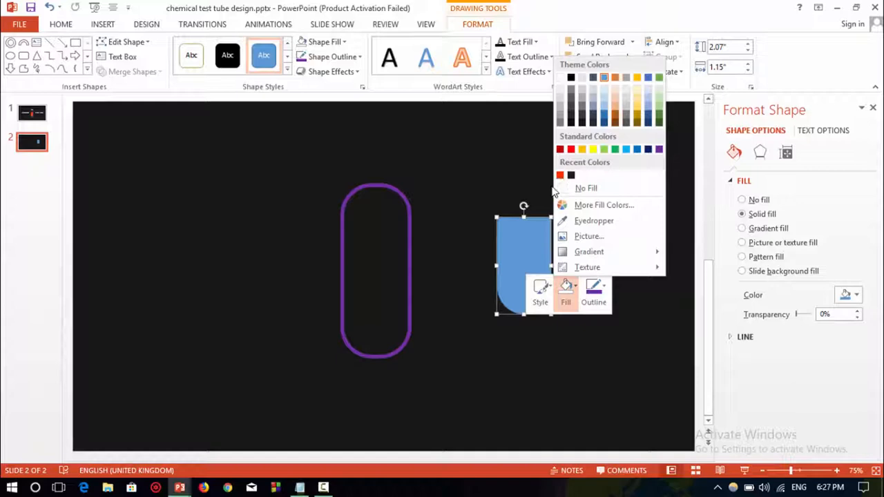
{"action": "left_click", "coordinate": [560, 149]}
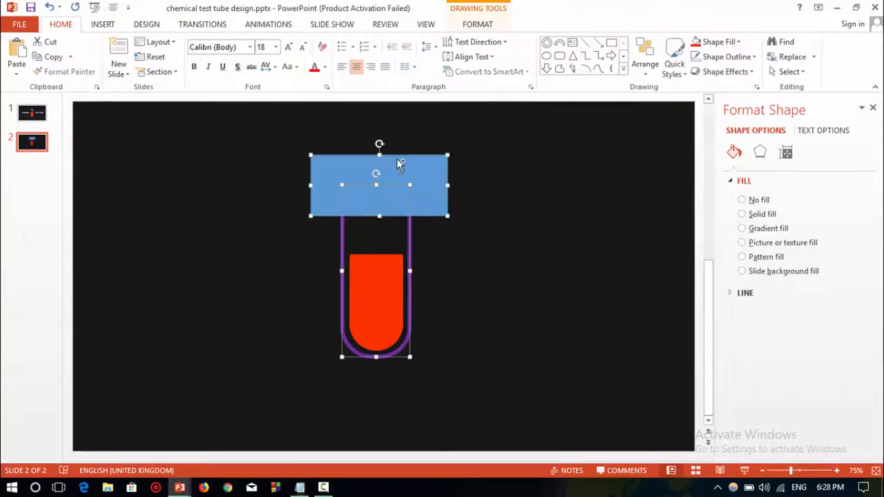
Subtract the rectangle from the tube outline, leaving an open flat top.
{"action": "left_click", "coordinate": [131, 71]}
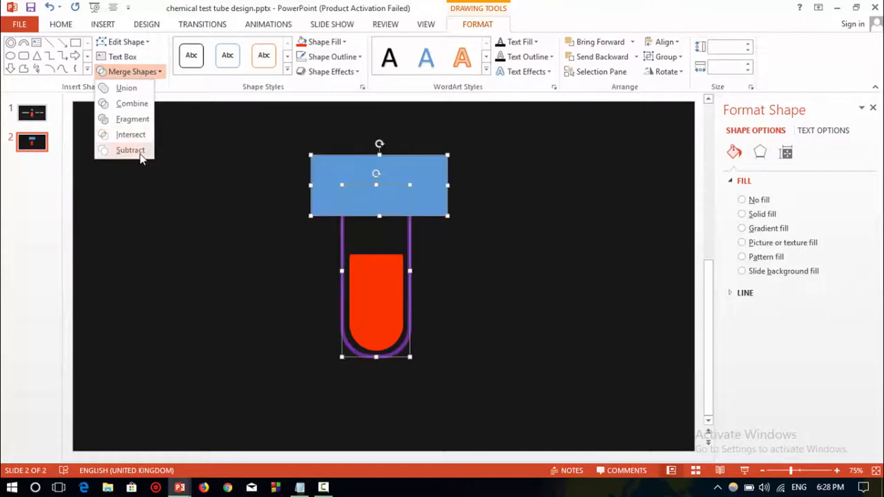
{"action": "left_click", "coordinate": [131, 150]}
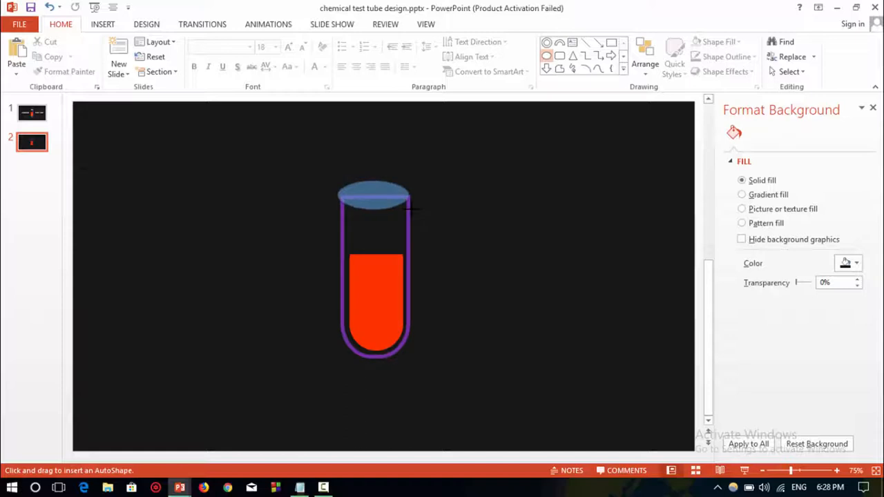
Give the mouth oval black fill and a purple outline, and fill the inner oval white.
{"action": "left_click", "coordinate": [373, 196]}
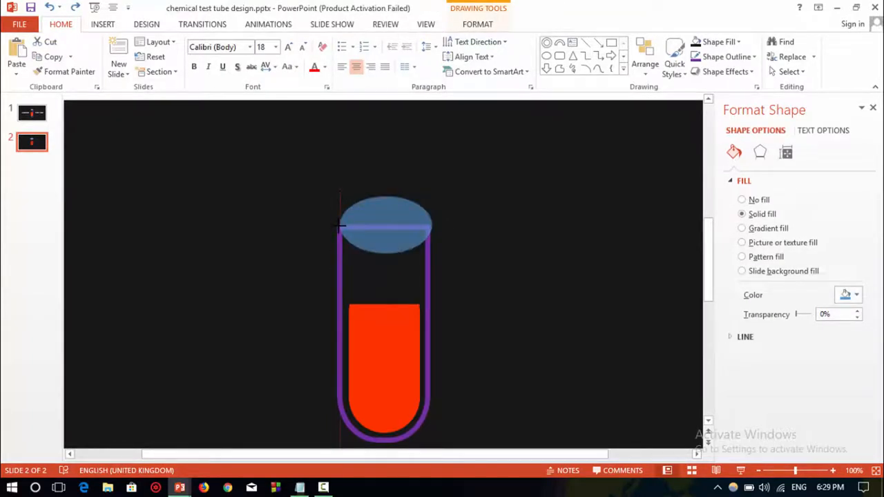
{"action": "left_click", "coordinate": [384, 225]}
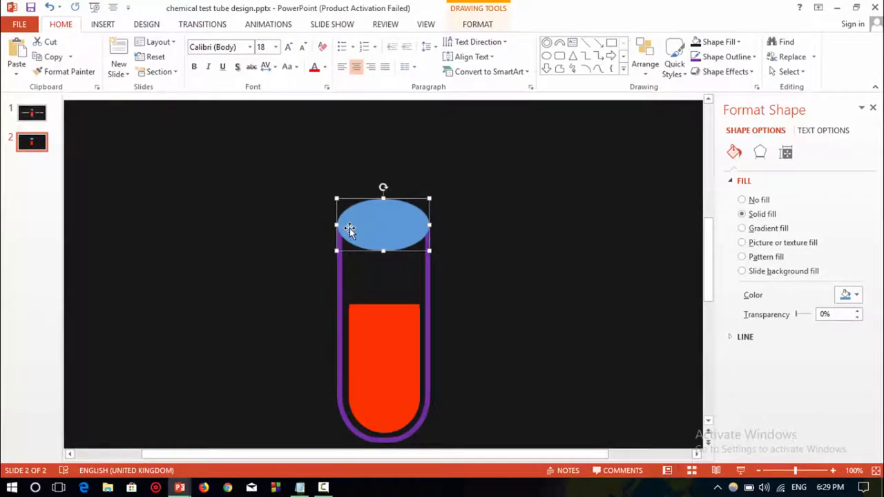
{"action": "mouse_move", "coordinate": [507, 198]}
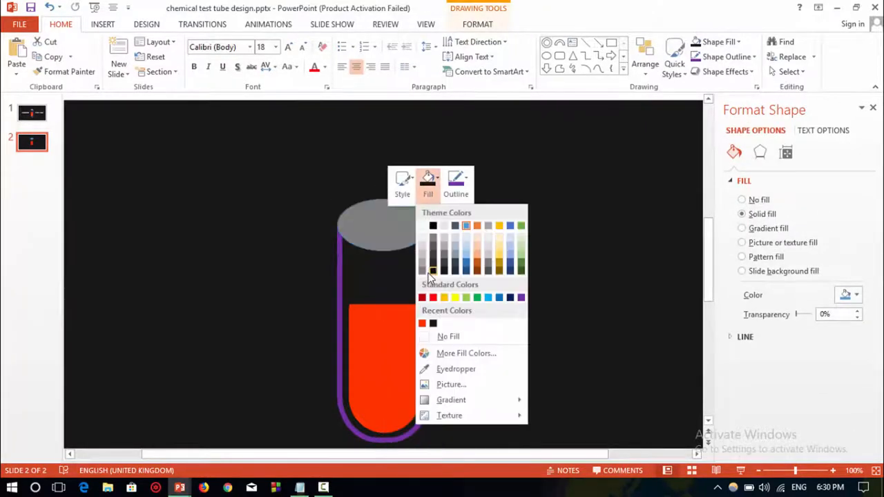
{"action": "left_click", "coordinate": [455, 179]}
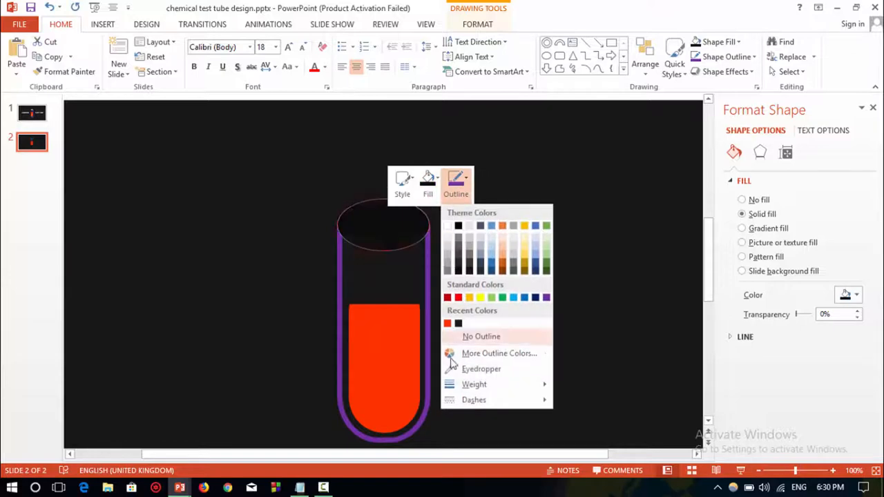
{"action": "left_click", "coordinate": [475, 384]}
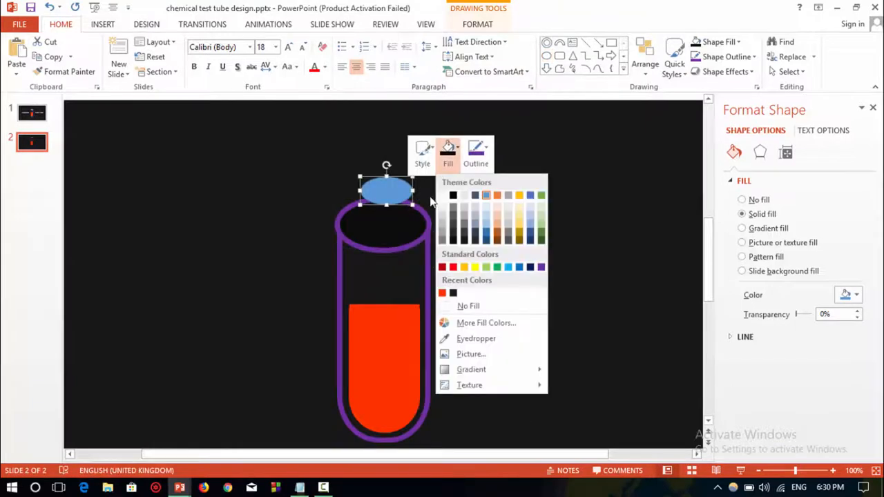
{"action": "left_click", "coordinate": [475, 150]}
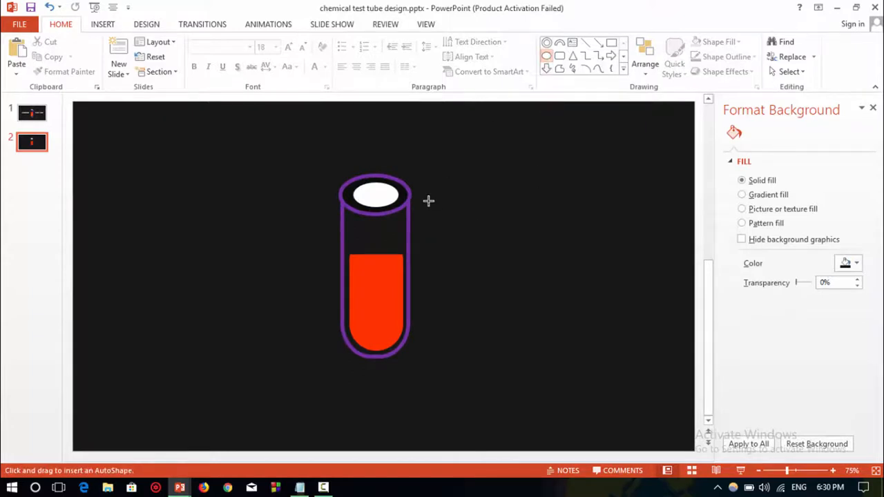
Draw yellow bubbles in the orange liquid and move a small one lower.
{"action": "left_click", "coordinate": [389, 276]}
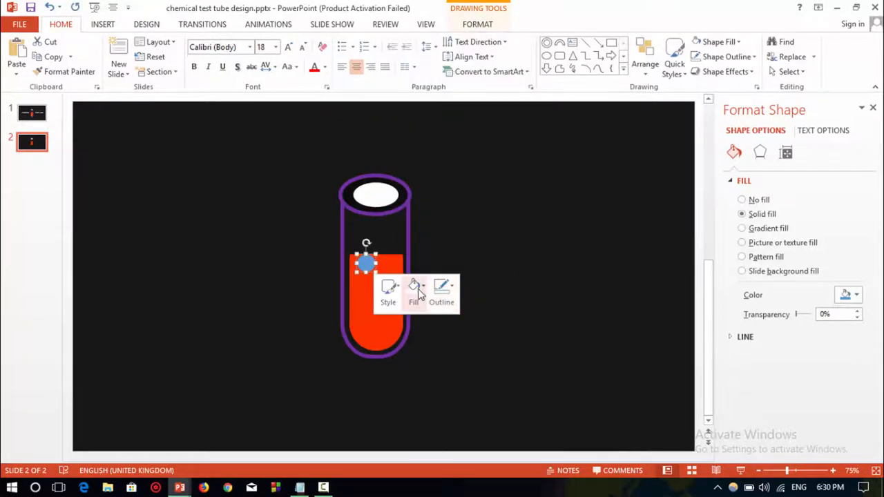
{"action": "left_click", "coordinate": [413, 290]}
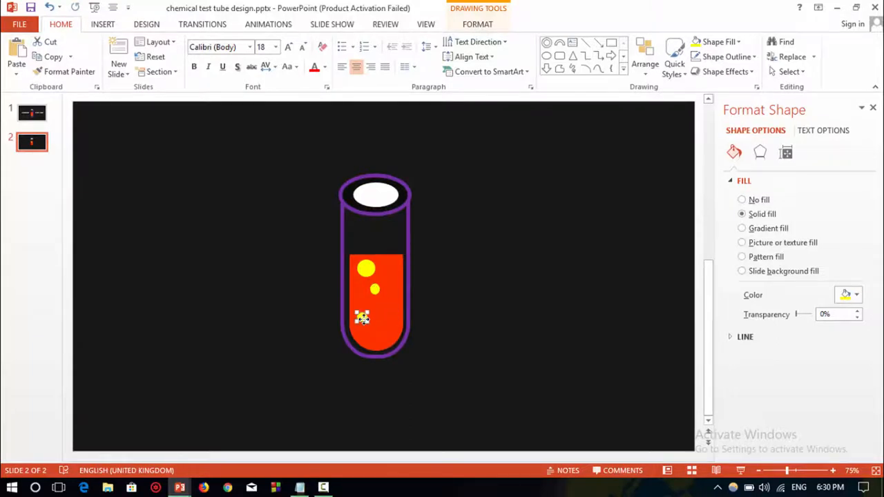
{"action": "mouse_move", "coordinate": [385, 324]}
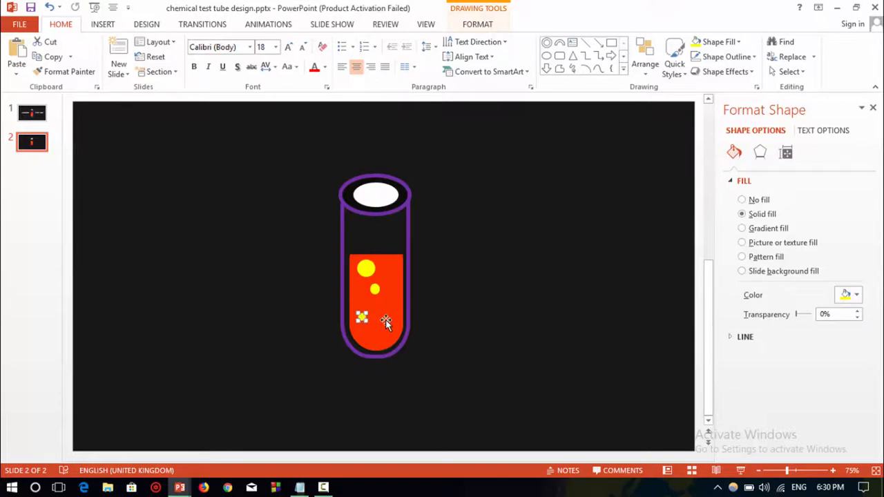
{"action": "mouse_move", "coordinate": [375, 326]}
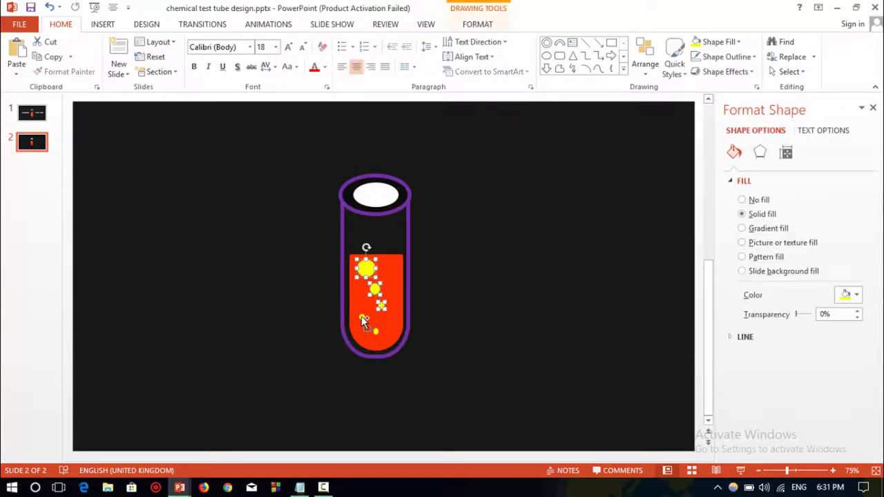
{"action": "left_click_drag", "start_coordinate": [795, 314], "coordinate": [801, 314]}
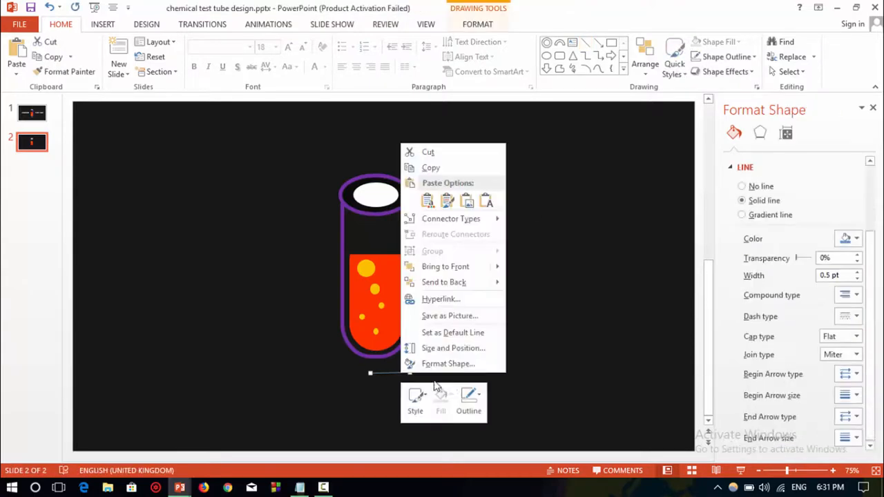
Open the formatting settings for the line beneath the tube.
{"action": "left_click", "coordinate": [468, 400]}
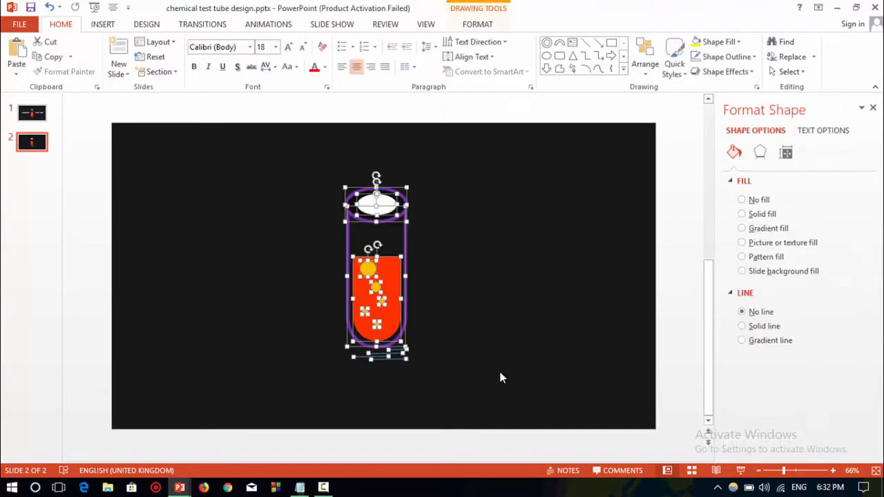
Deselect the tube and drag out a large rounded rectangle on its left.
{"action": "left_click", "coordinate": [741, 199]}
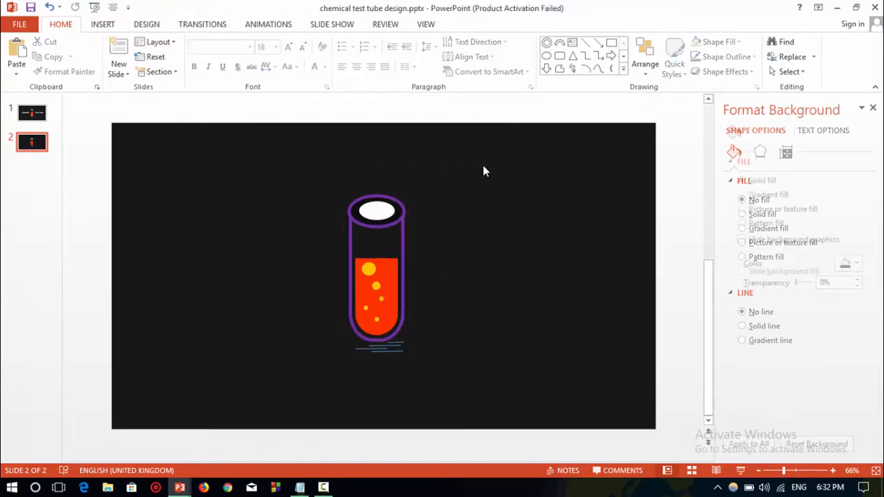
{"action": "left_click", "coordinate": [741, 180]}
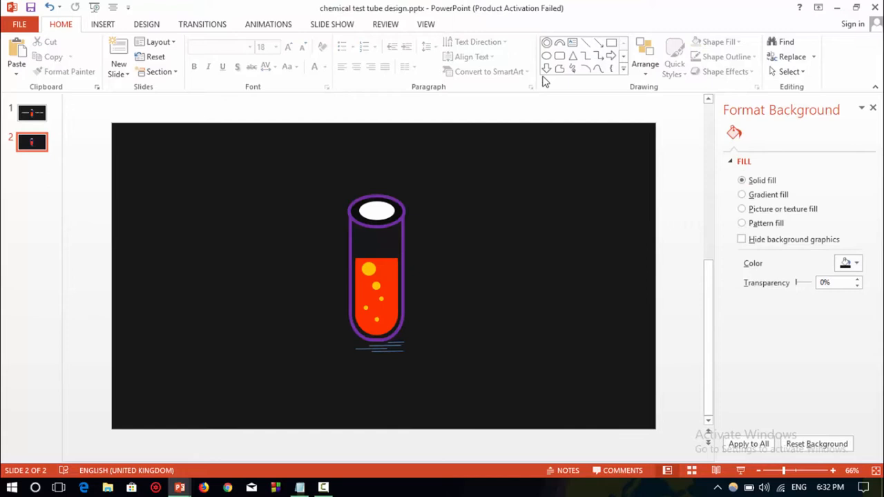
{"action": "left_click_drag", "start_coordinate": [133, 238], "coordinate": [319, 341]}
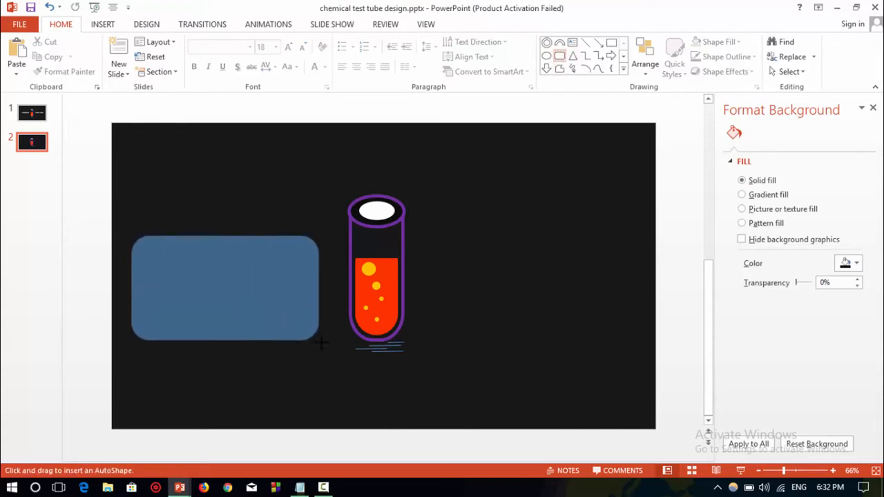